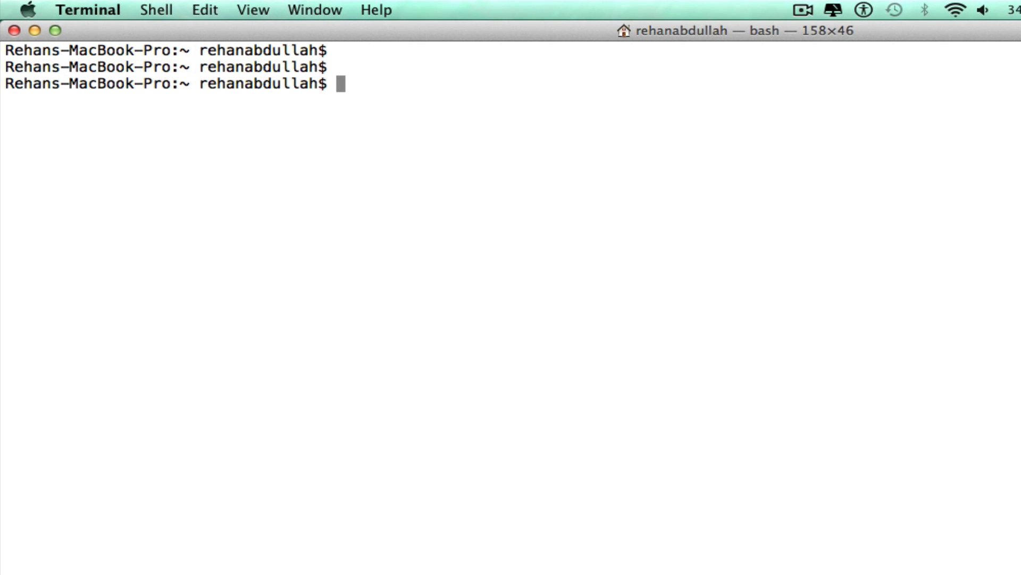
Run screencapture -x -t jpg hello.jpg to silently save the screen as hello.jpg.
type("screenc")
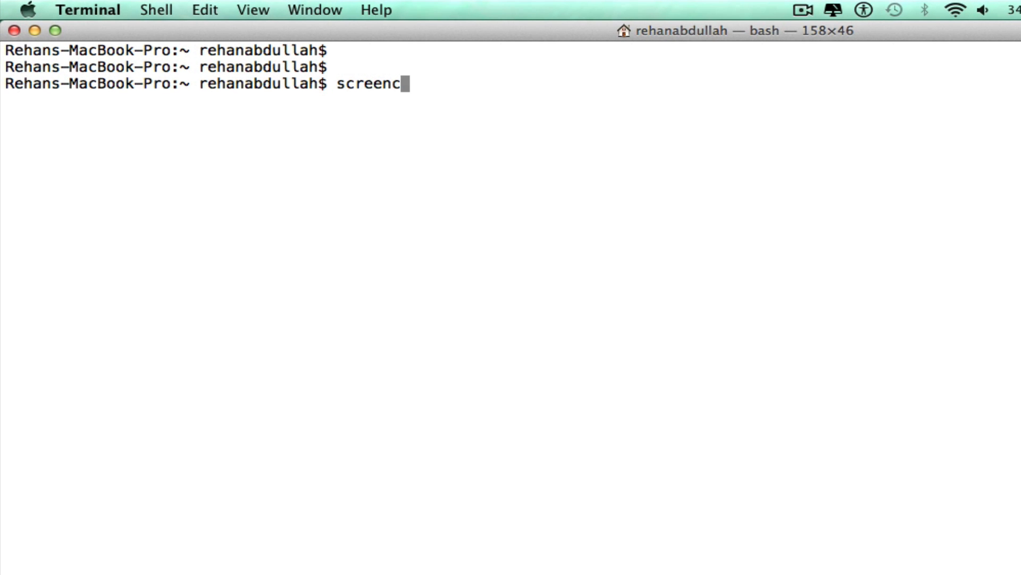
type("apture")
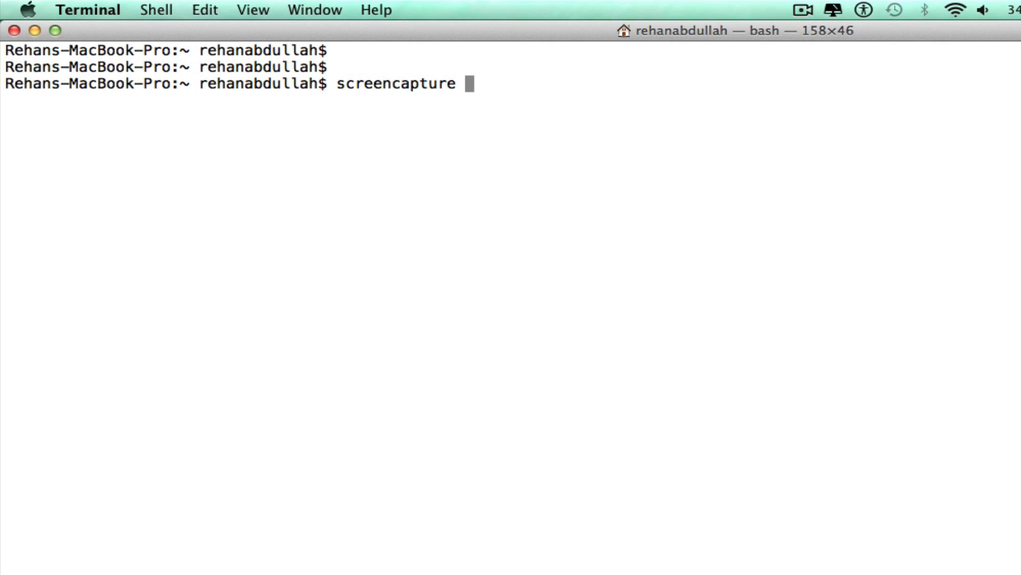
type("-x -")
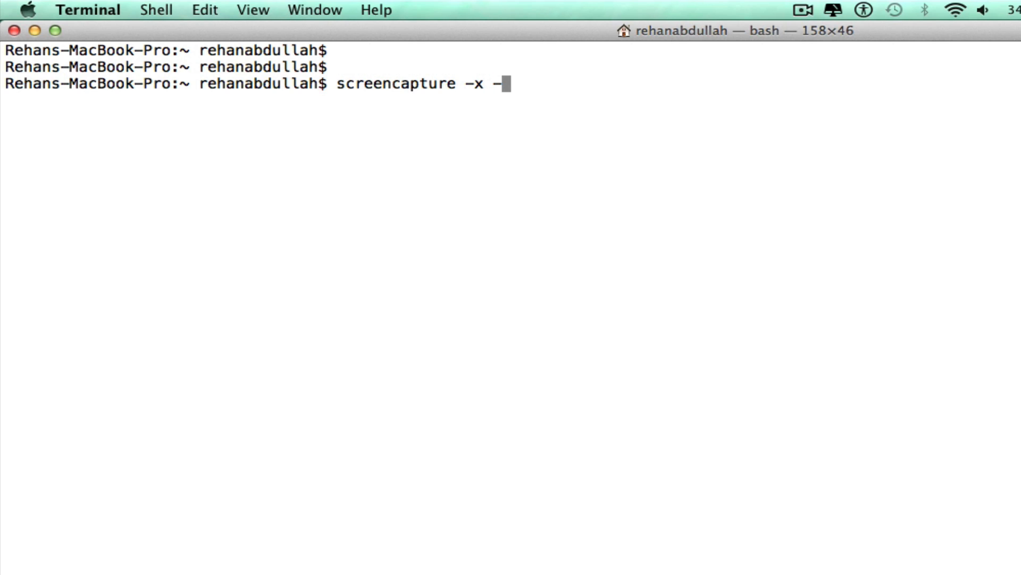
type("t")
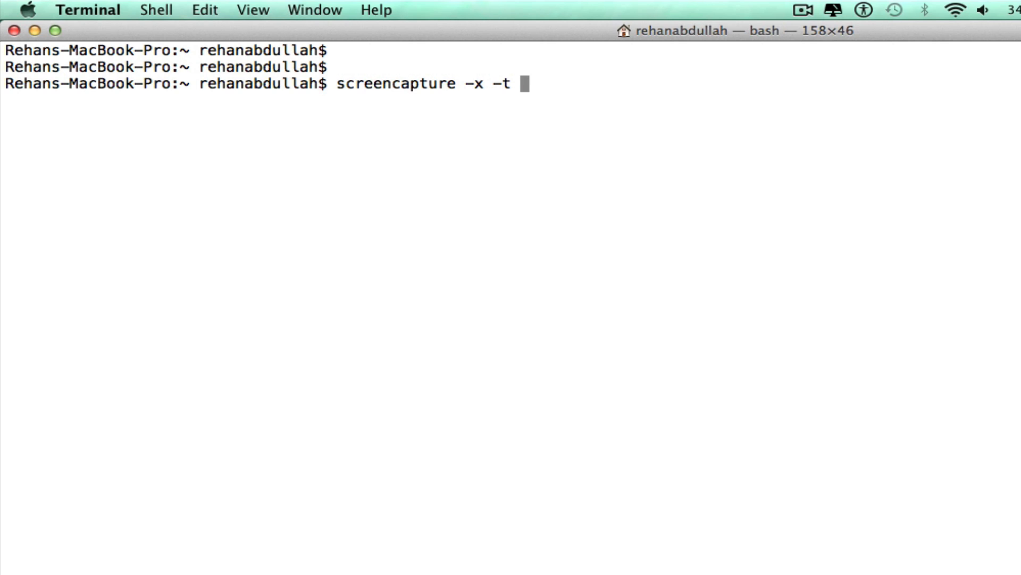
type("jpg")
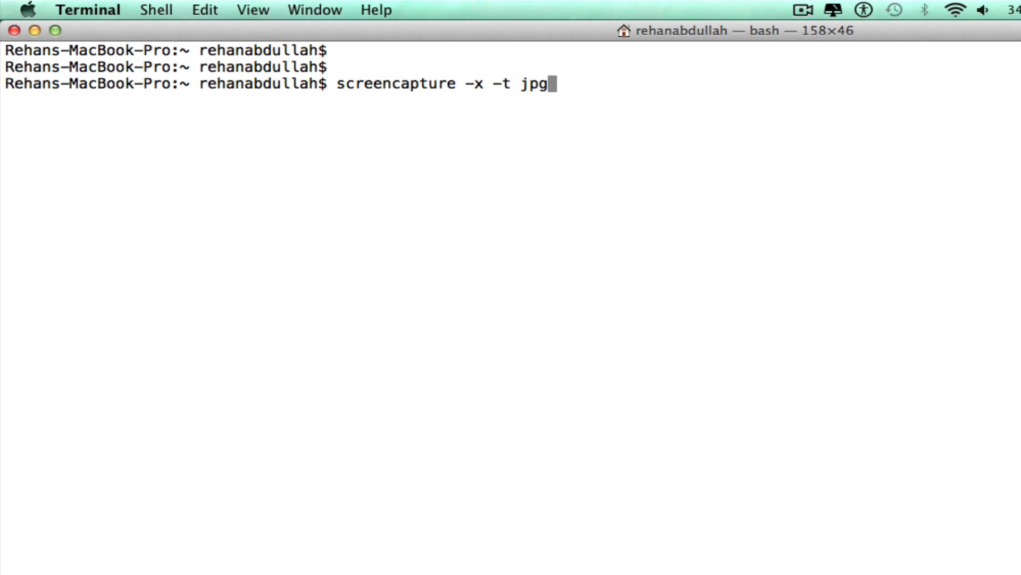
type("\" \"")
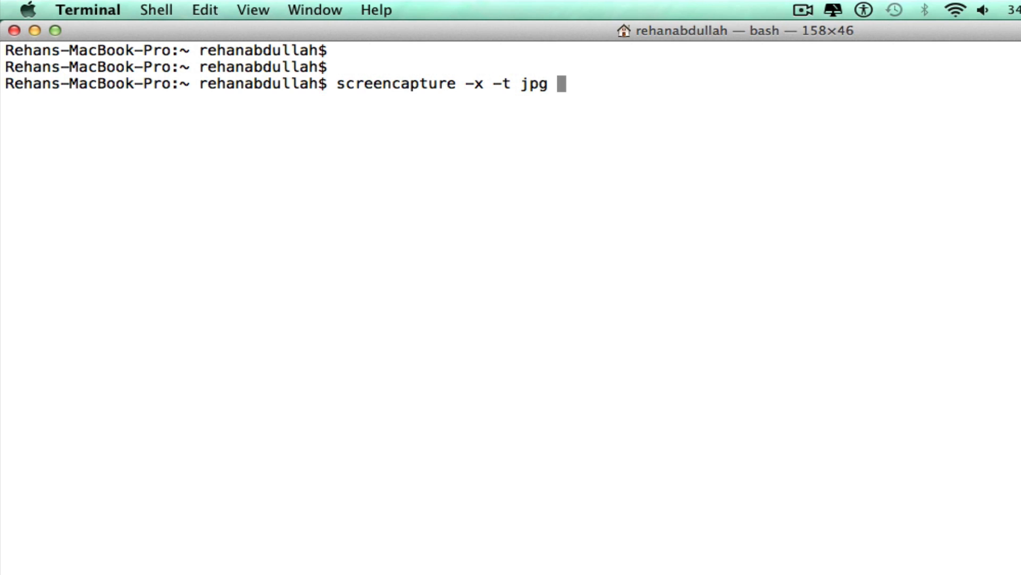
type("hello")
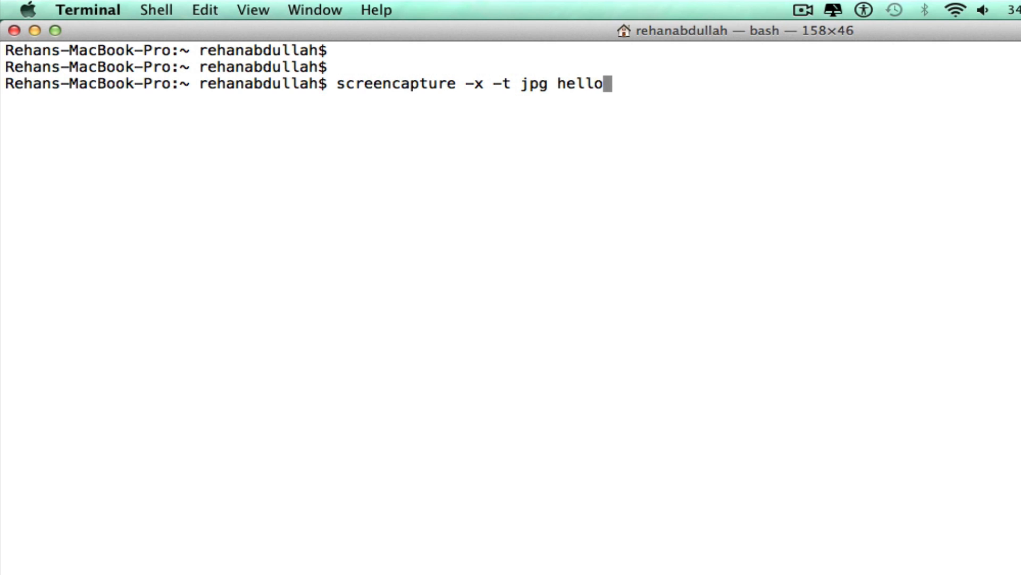
type(".jpg")
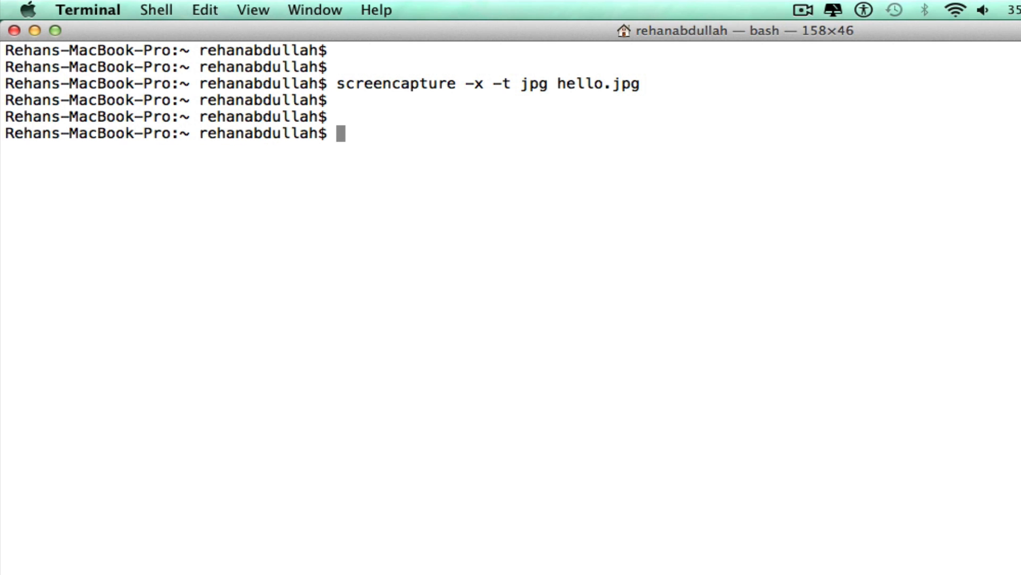
Open hello.jpg, list it with ls -l, then show the home folder with hello in Finder.
type("open hello.jpg")
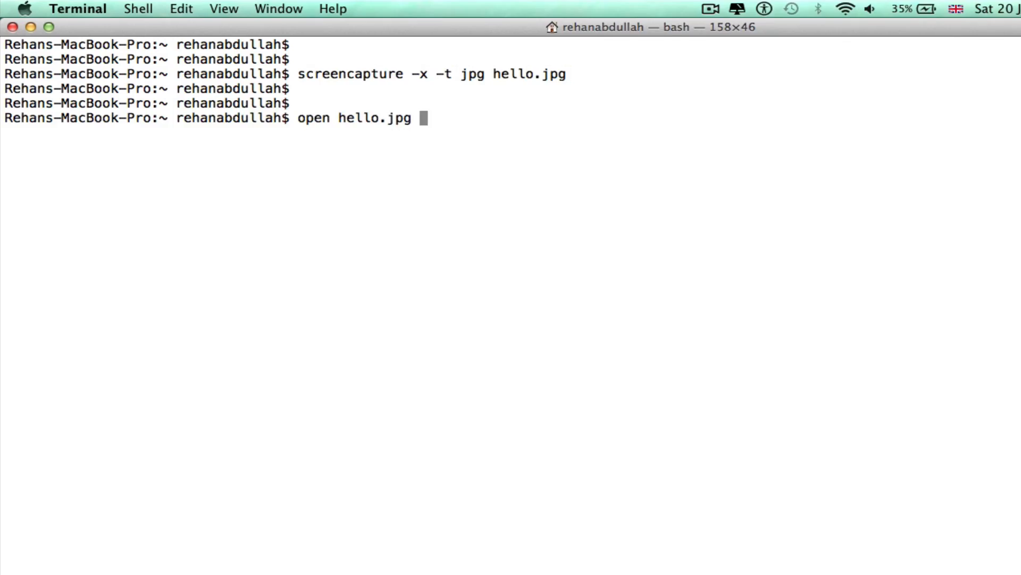
key("Return")
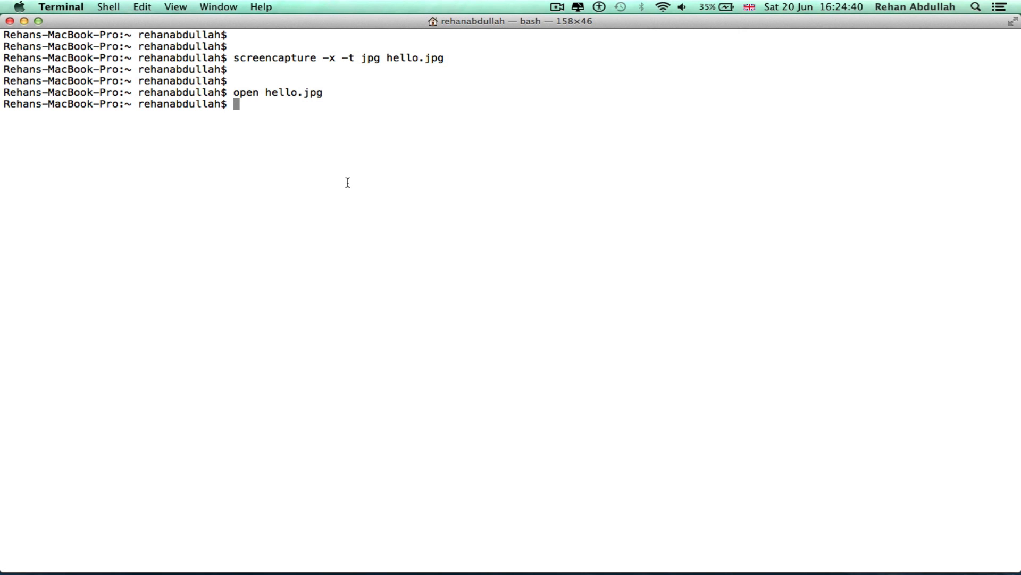
type("ls -l")
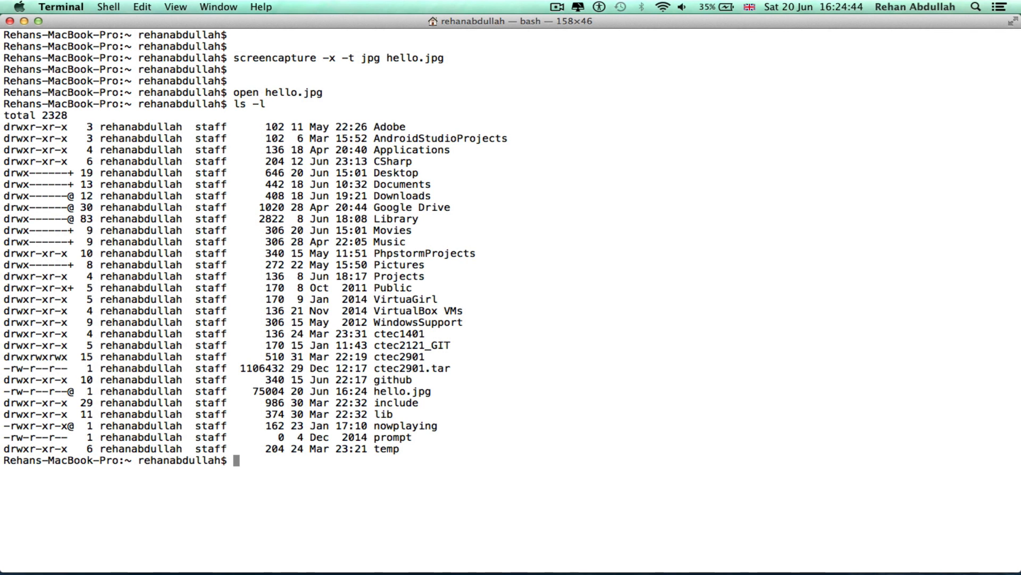
mouse_move(95, 556)
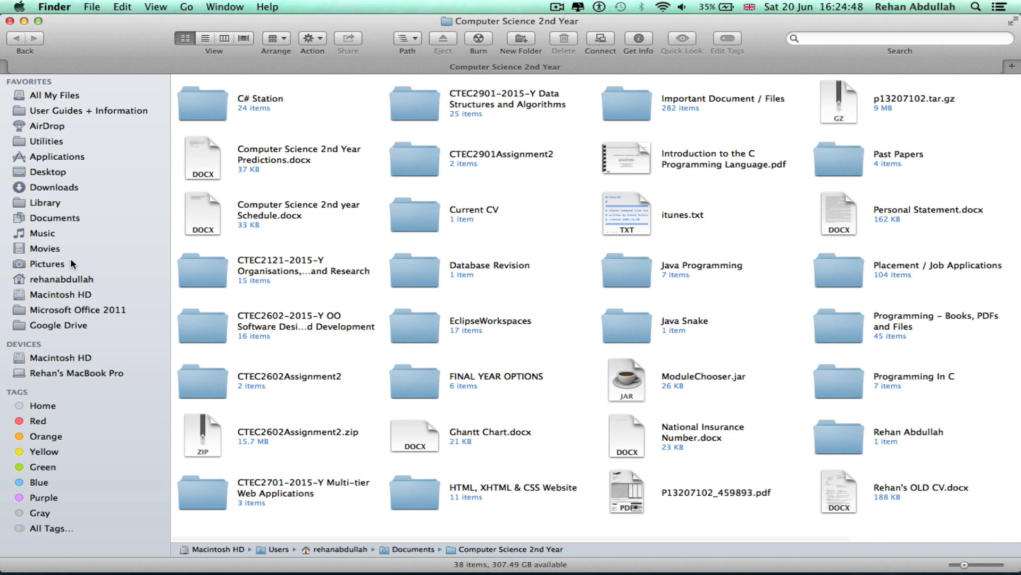
left_click(61, 279)
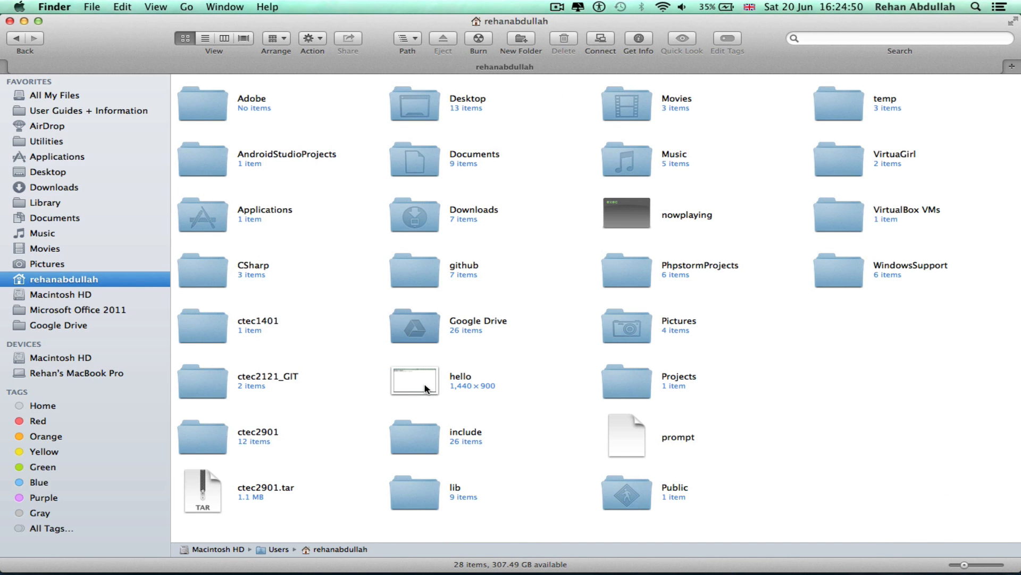